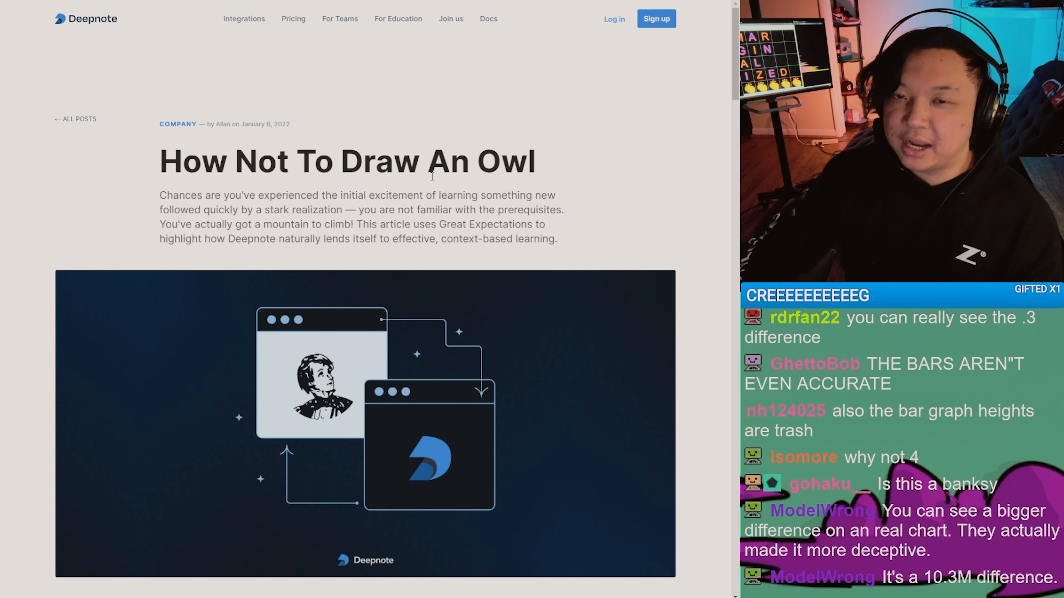
# Scroll down the post to the Great Expectations heading and its data-validation diagram
pyautogui.scroll(-3)
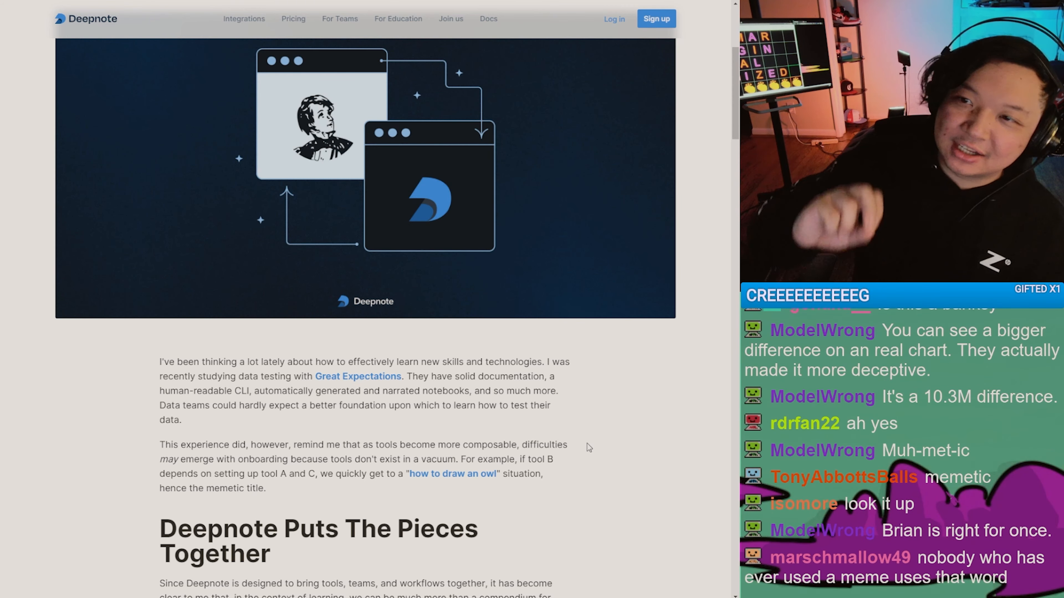
pyautogui.scroll(-3)
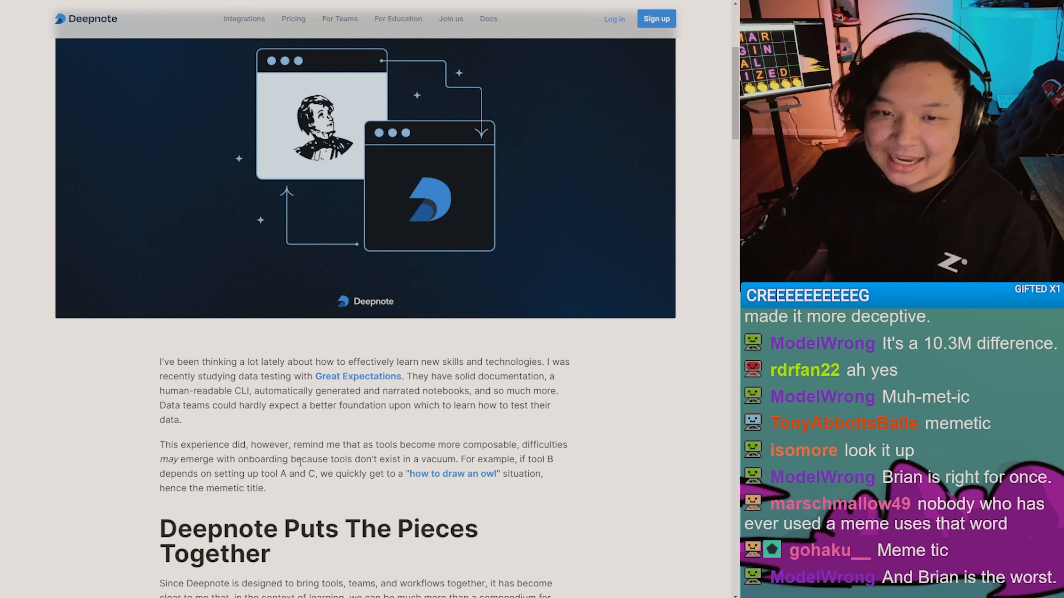
pyautogui.moveTo(302, 445); pyautogui.dragTo(529, 445)
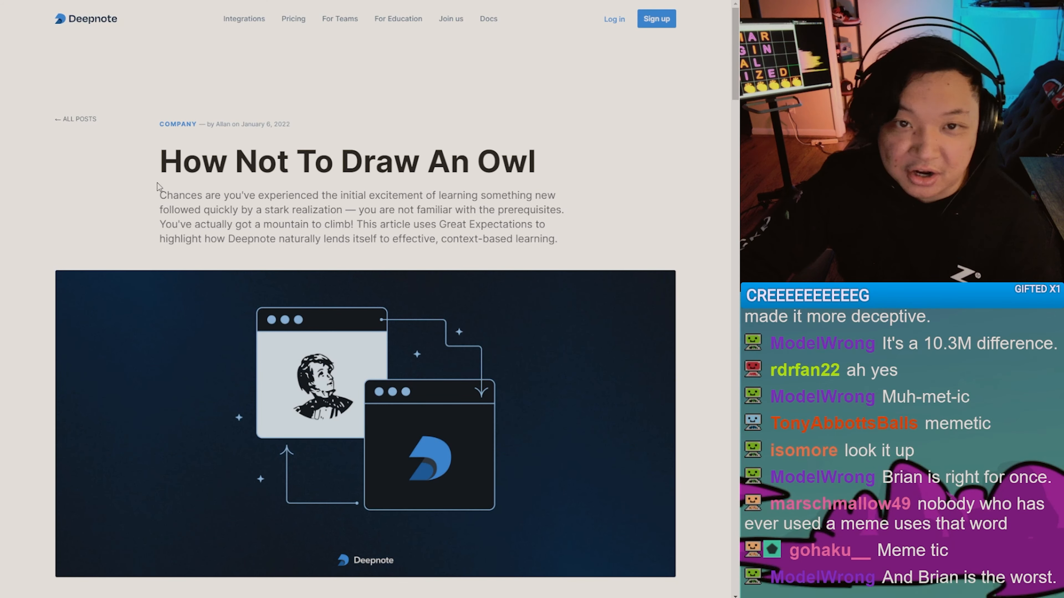
pyautogui.scroll(-3)
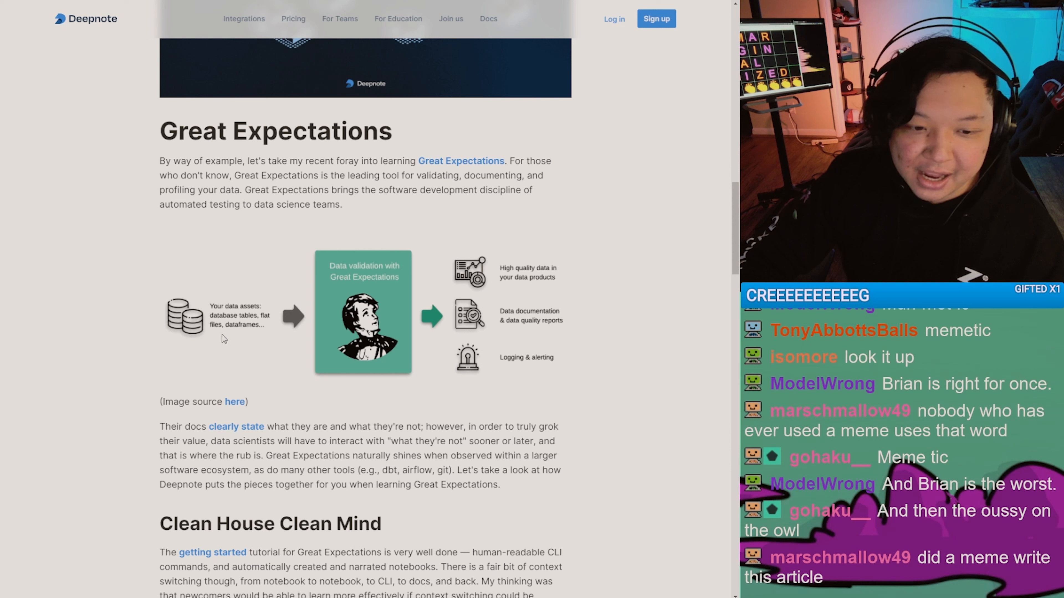
pyautogui.moveTo(244, 339)
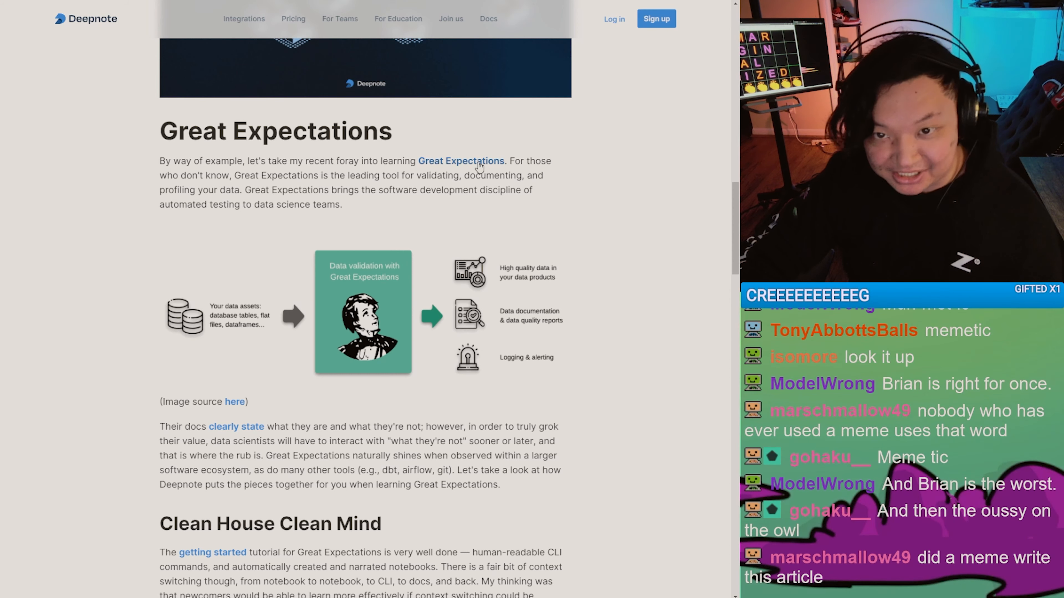
pyautogui.click(462, 161)
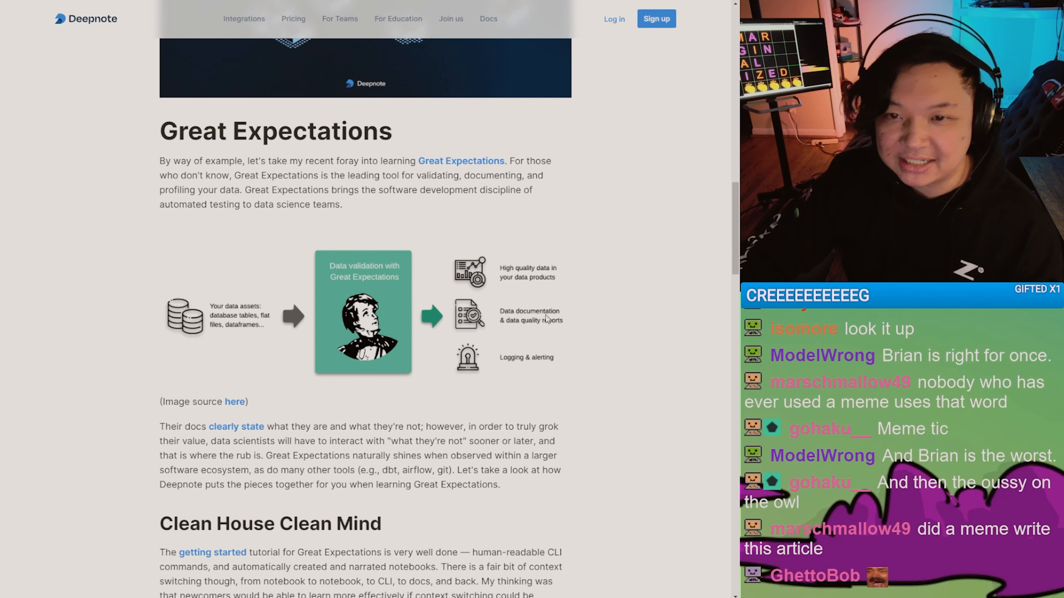
pyautogui.moveTo(443, 335)
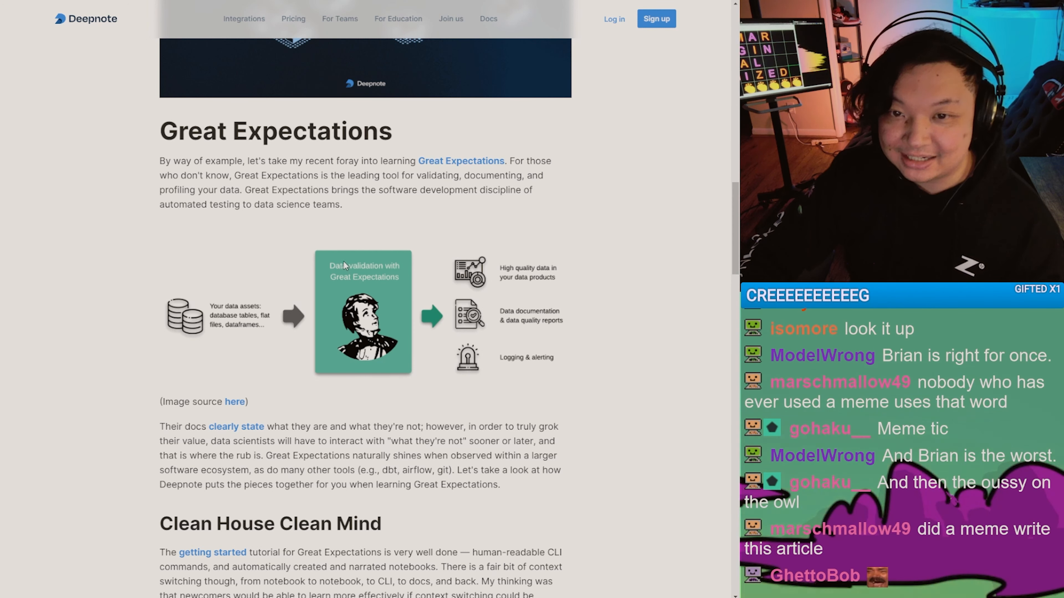
pyautogui.scroll(-3)
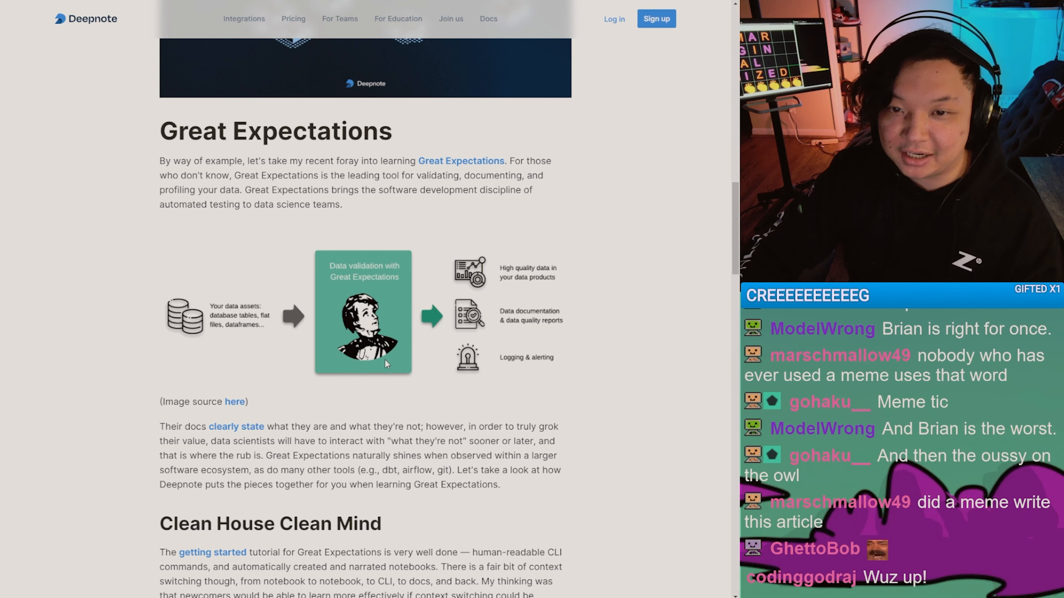
# Scroll past the brain multitasking illustration through First Across The Pipeline to Be A Good Host
pyautogui.scroll(-3)
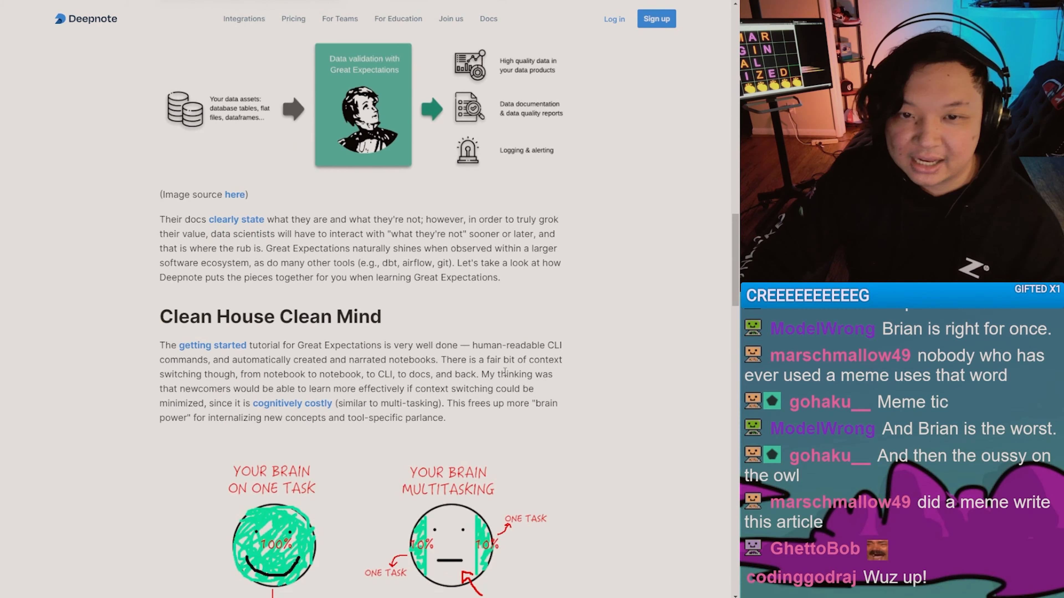
pyautogui.scroll(-3)
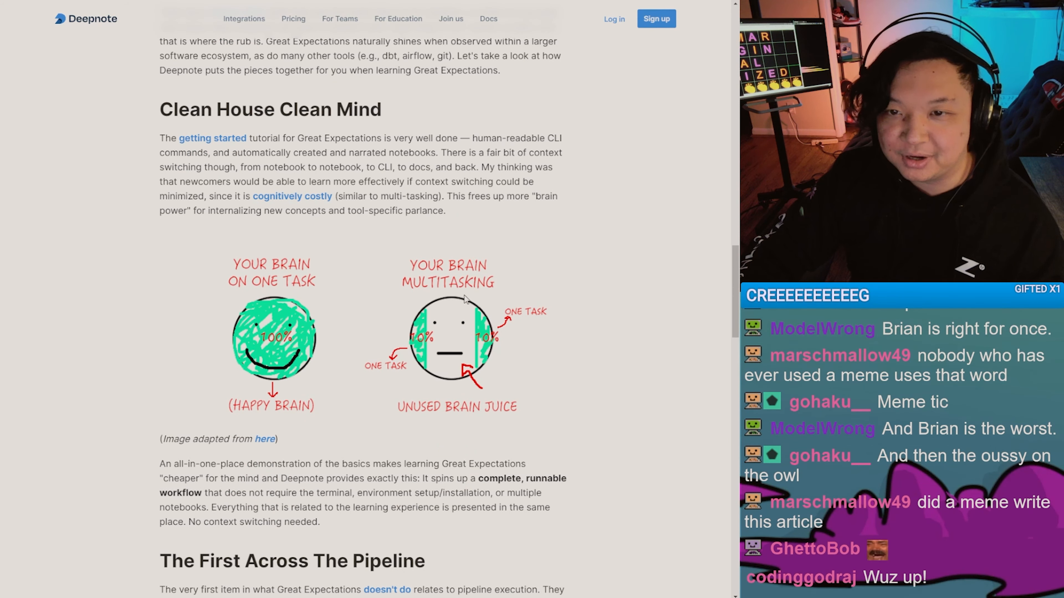
pyautogui.moveTo(473, 415)
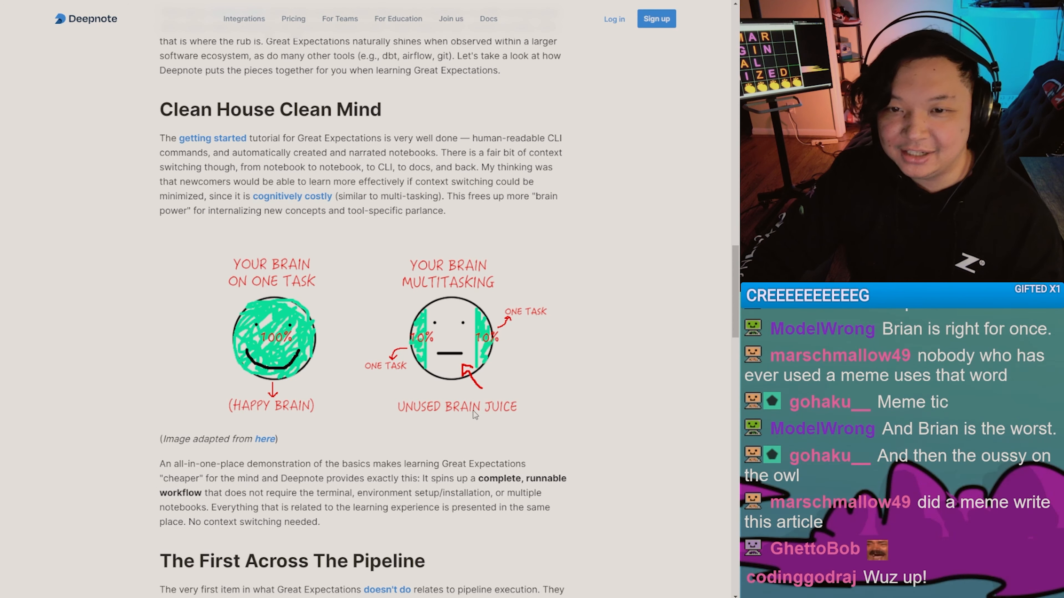
pyautogui.scroll(-3)
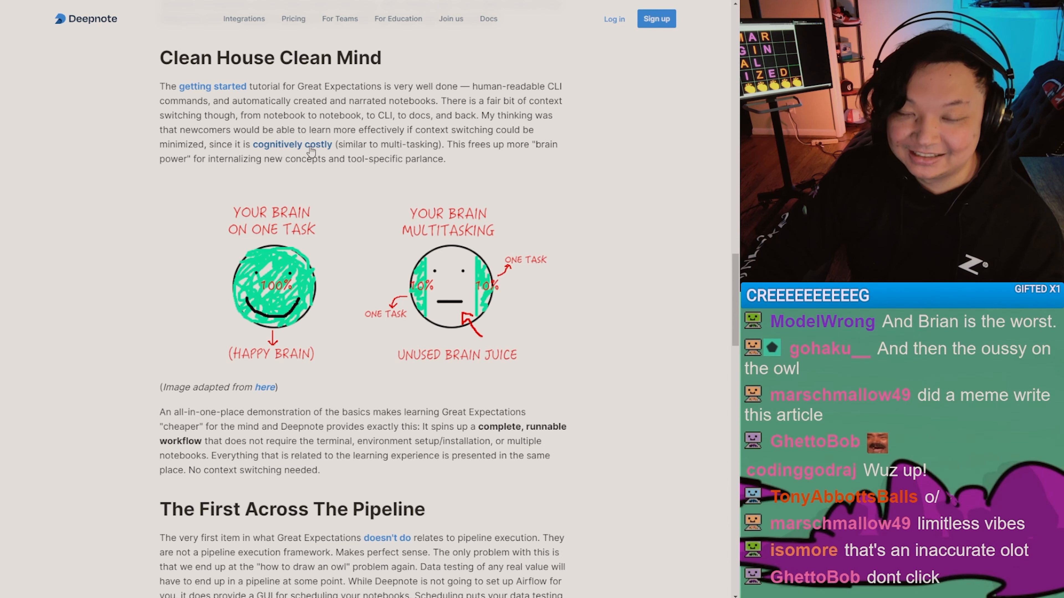
pyautogui.scroll(-3)
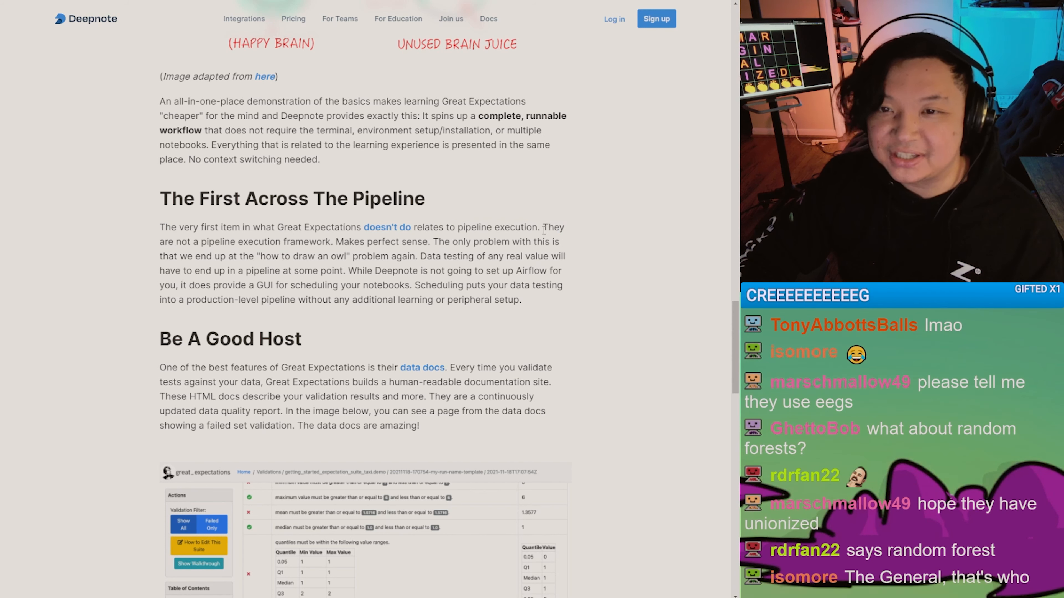
pyautogui.moveTo(159, 228); pyautogui.dragTo(541, 227)
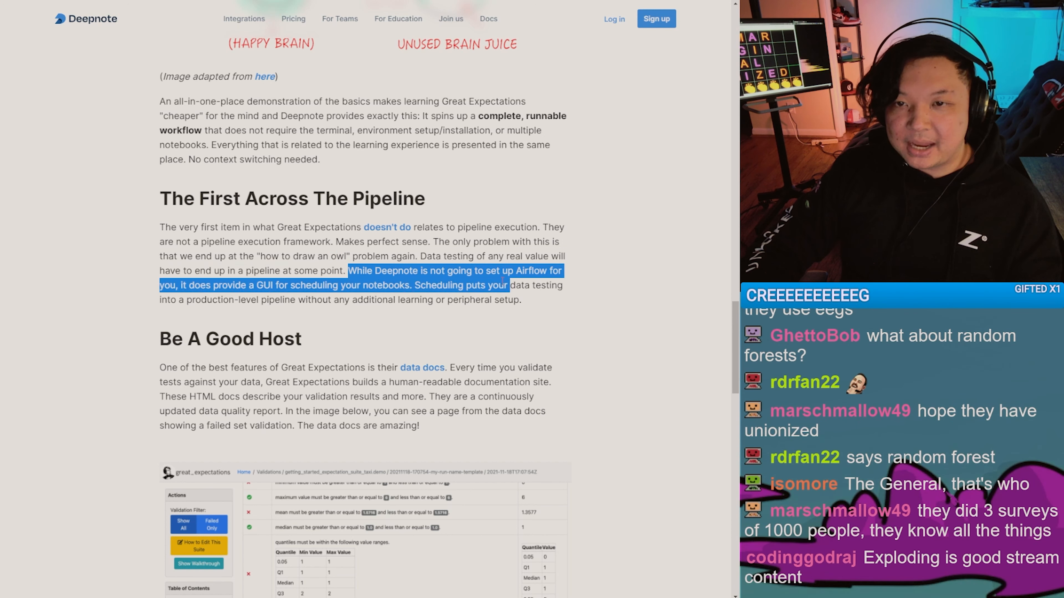
pyautogui.moveTo(505, 285); pyautogui.dragTo(289, 300)
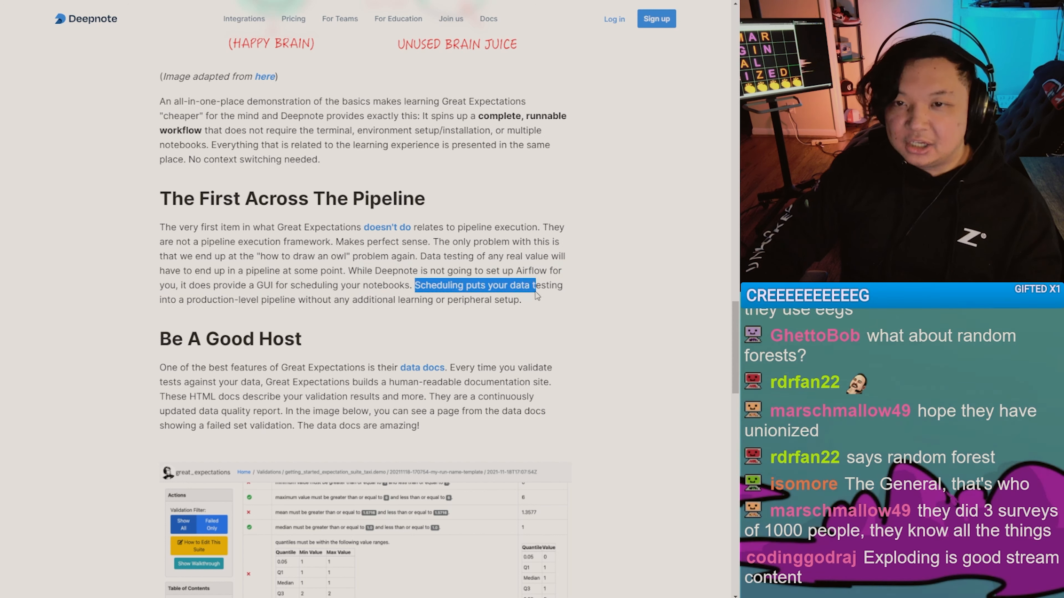
pyautogui.moveTo(536, 285); pyautogui.dragTo(503, 300)
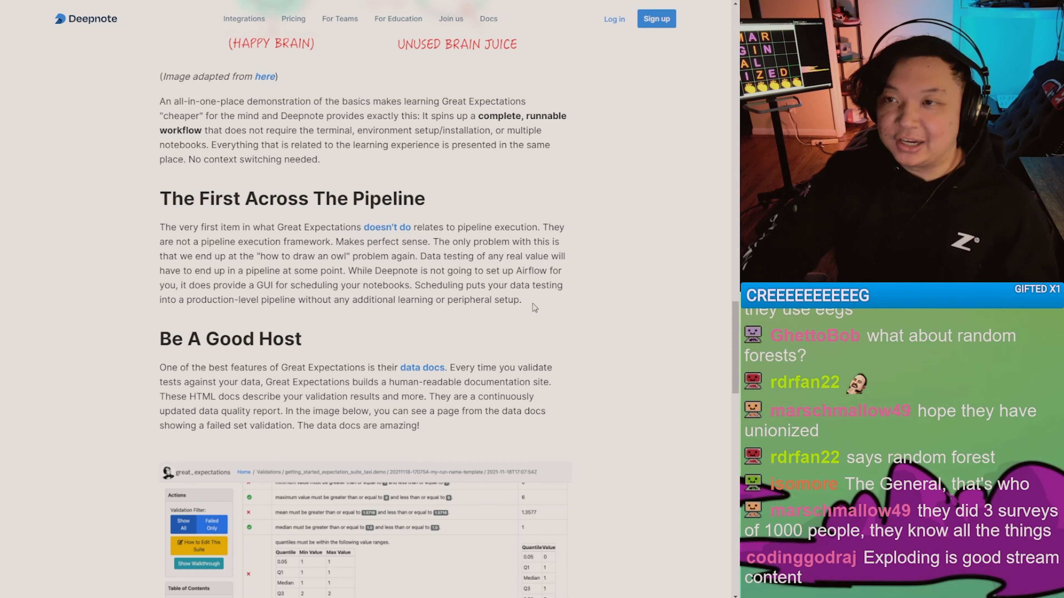
# Highlight the whole First Across The Pipeline paragraph, then clear the selection
pyautogui.moveTo(160, 226); pyautogui.dragTo(520, 299)
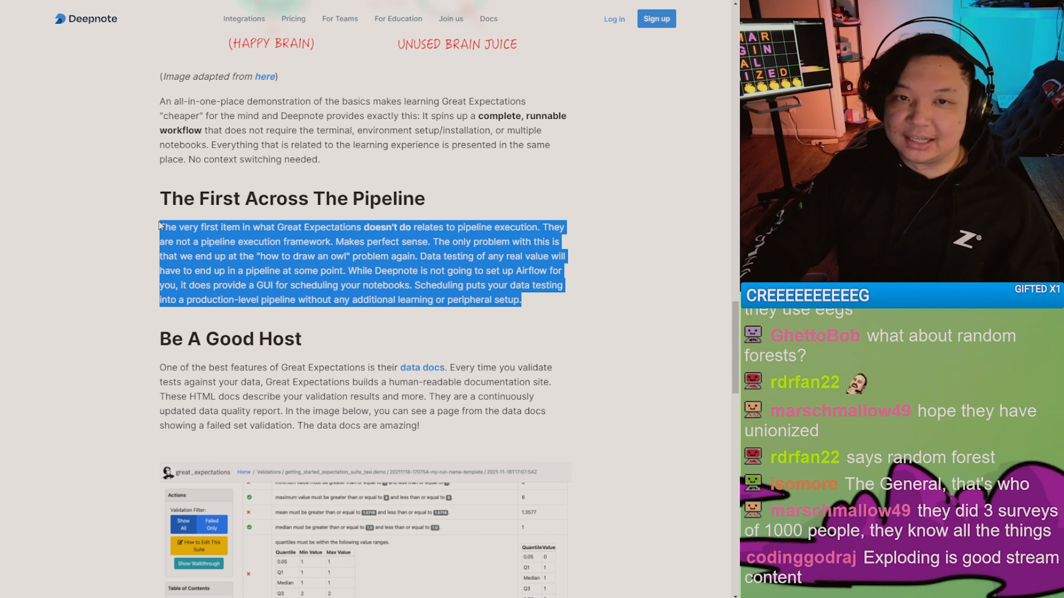
pyautogui.click(159, 226)
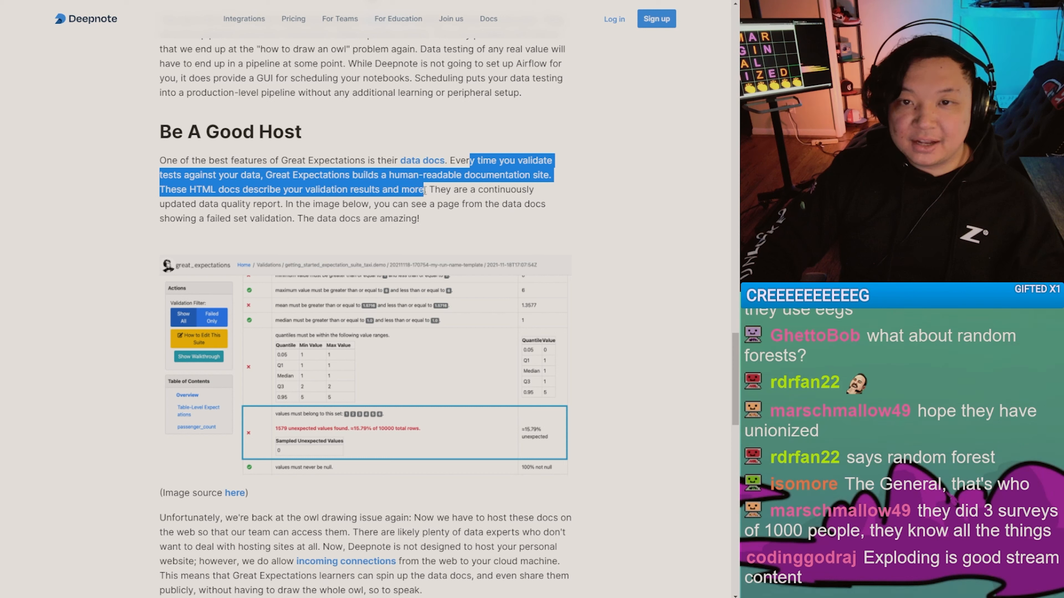
pyautogui.click(434, 190)
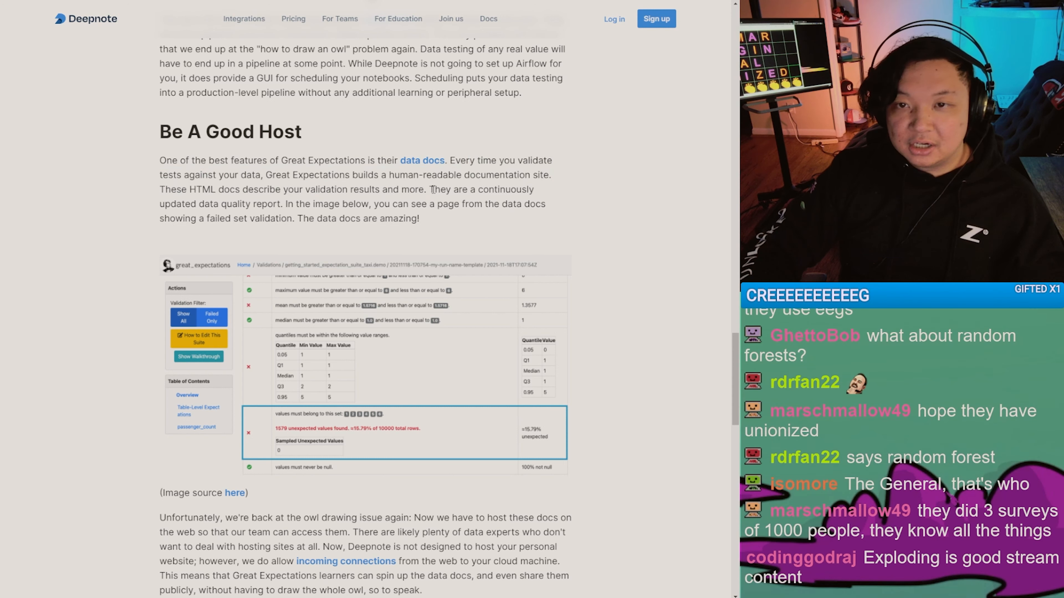
# Highlight the sentences about data docs being a continuously updated data quality report
pyautogui.moveTo(429, 189); pyautogui.dragTo(419, 218)
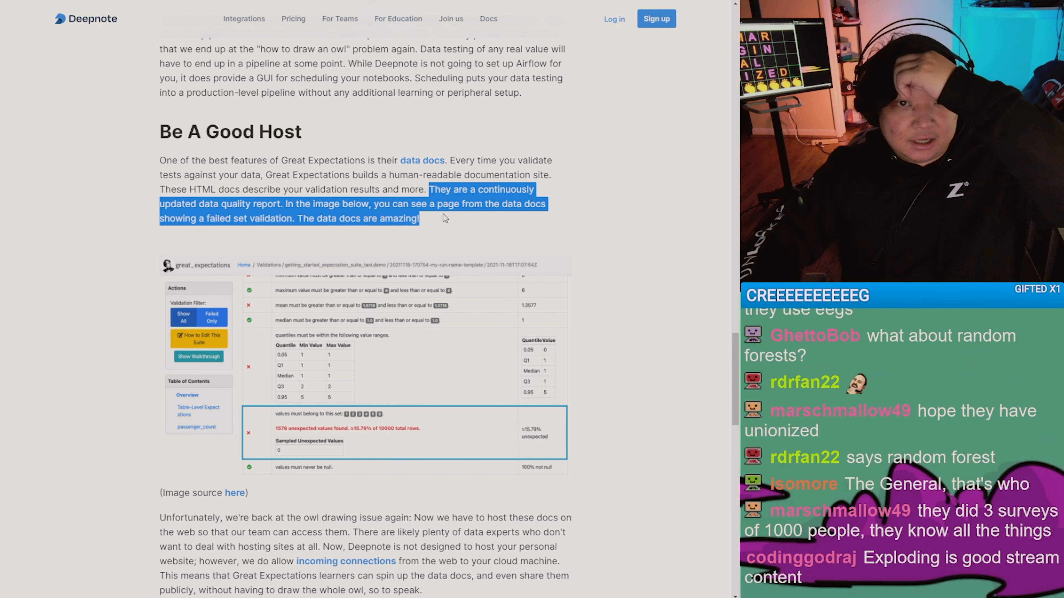
pyautogui.click(416, 337)
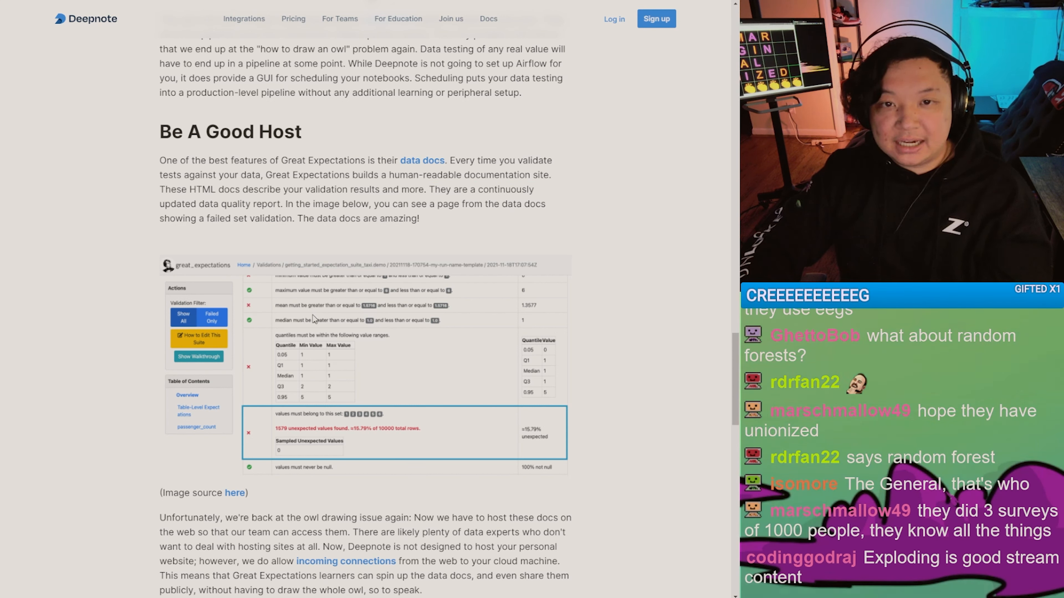
pyautogui.moveTo(297, 219); pyautogui.dragTo(324, 219)
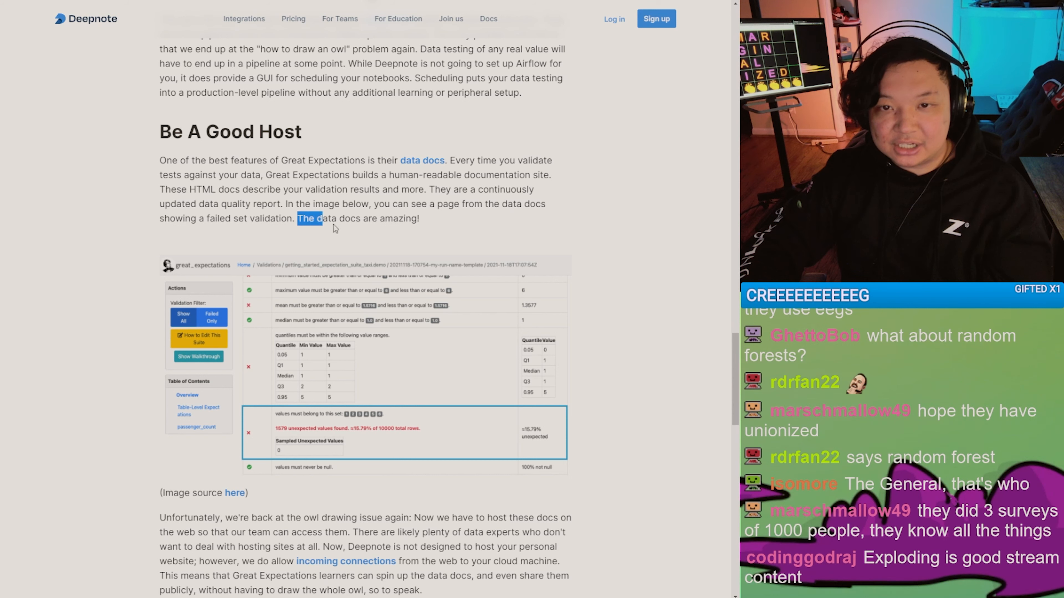
# Scroll to the paragraph about hosting data docs via incoming connections and clear its highlight
pyautogui.scroll(-3)
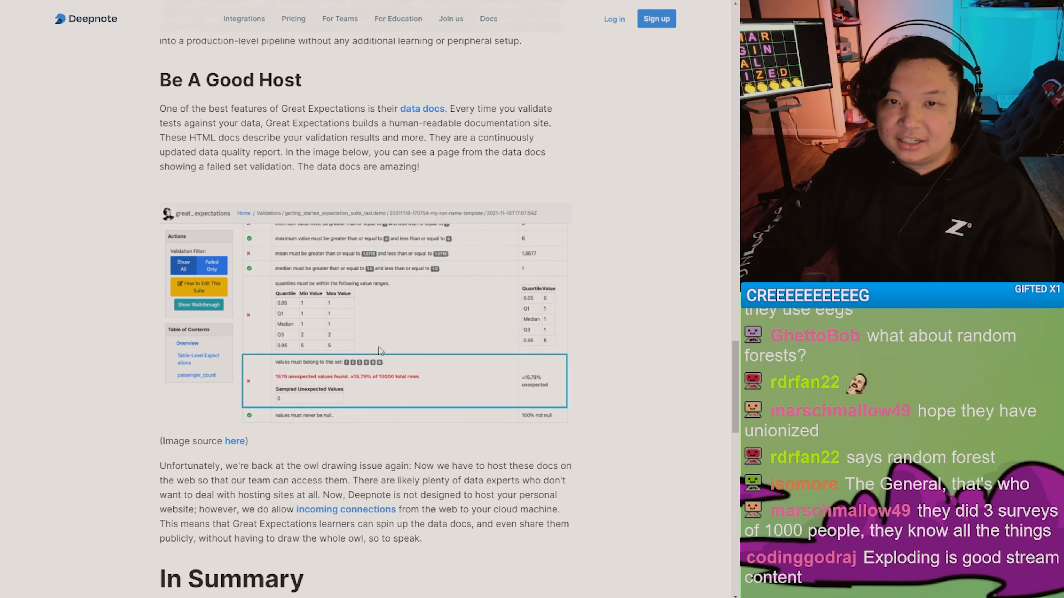
pyautogui.moveTo(625, 218)
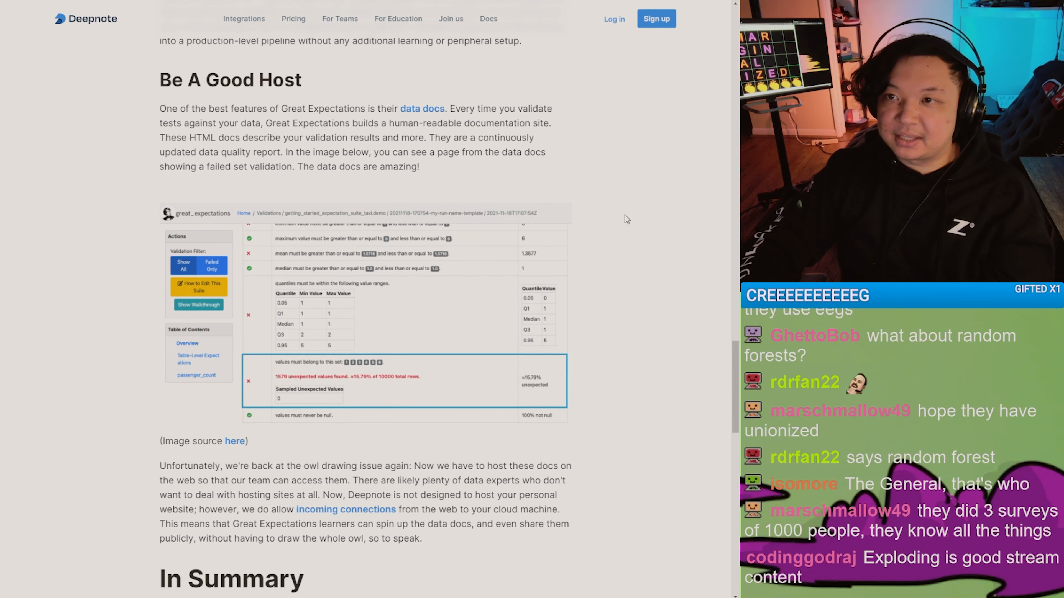
pyautogui.moveTo(606, 214)
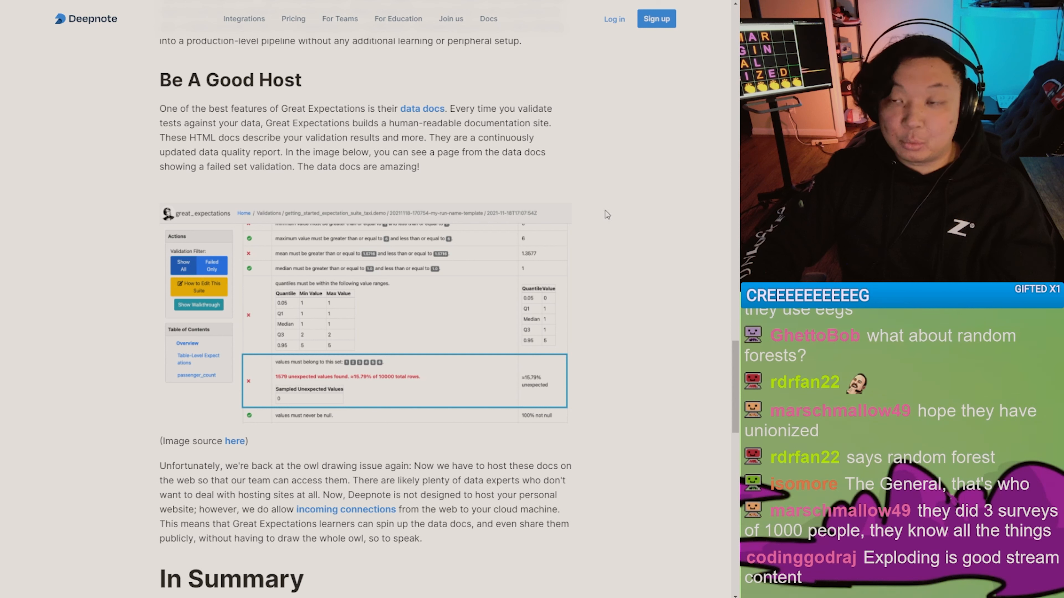
pyautogui.moveTo(523, 255)
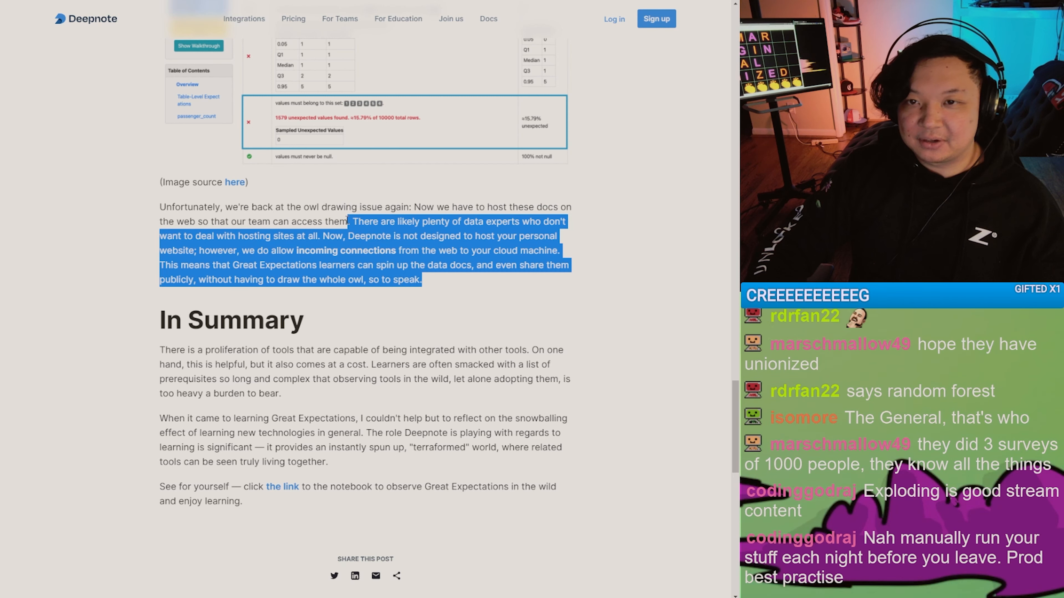
pyautogui.click(478, 283)
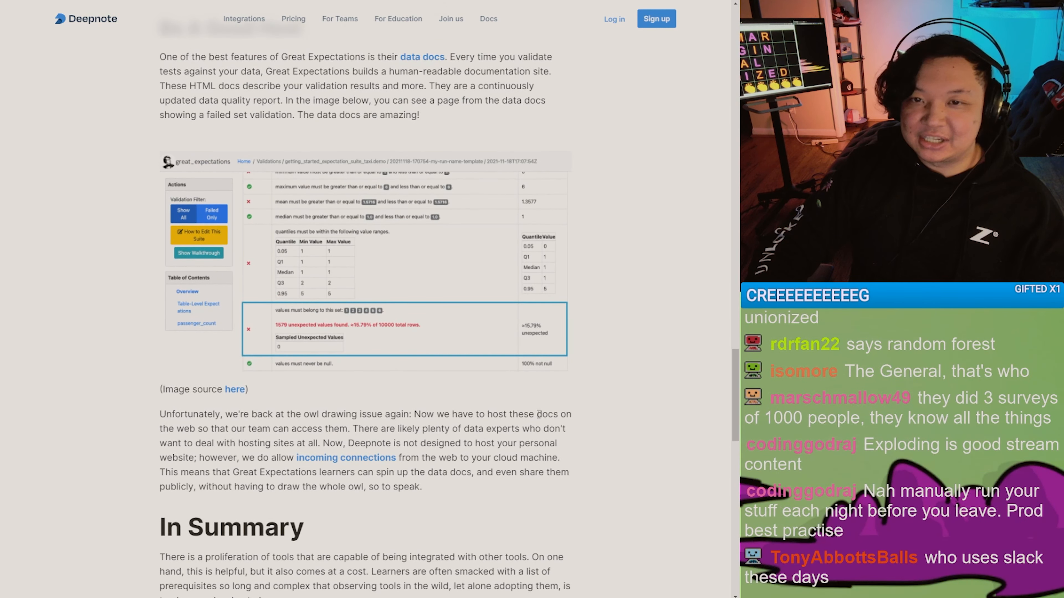
# Scroll back up to the Great Expectations introduction and data validation diagram
pyautogui.scroll(-3)
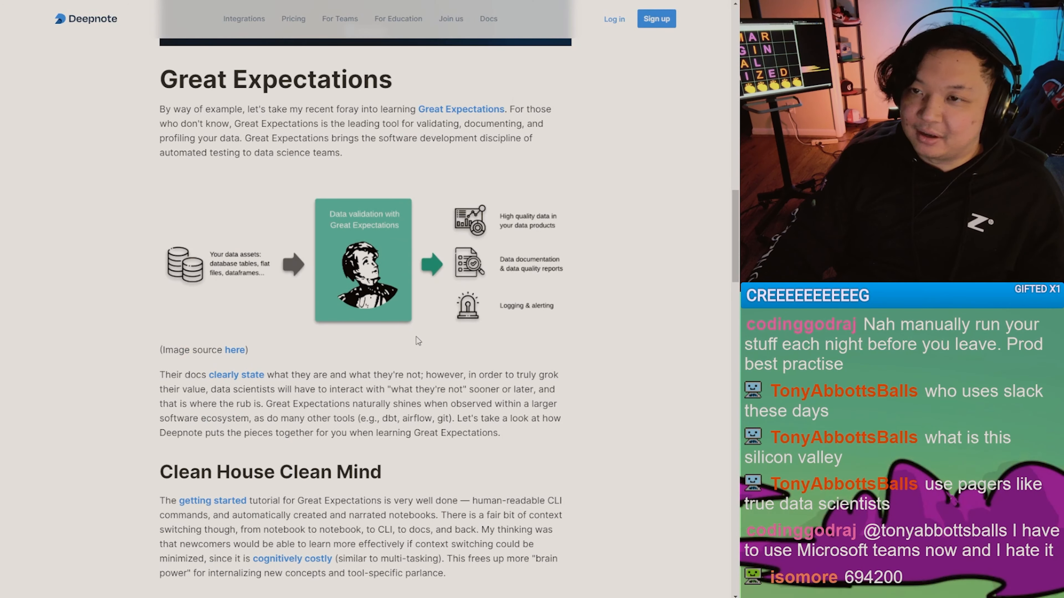
pyautogui.moveTo(430, 352)
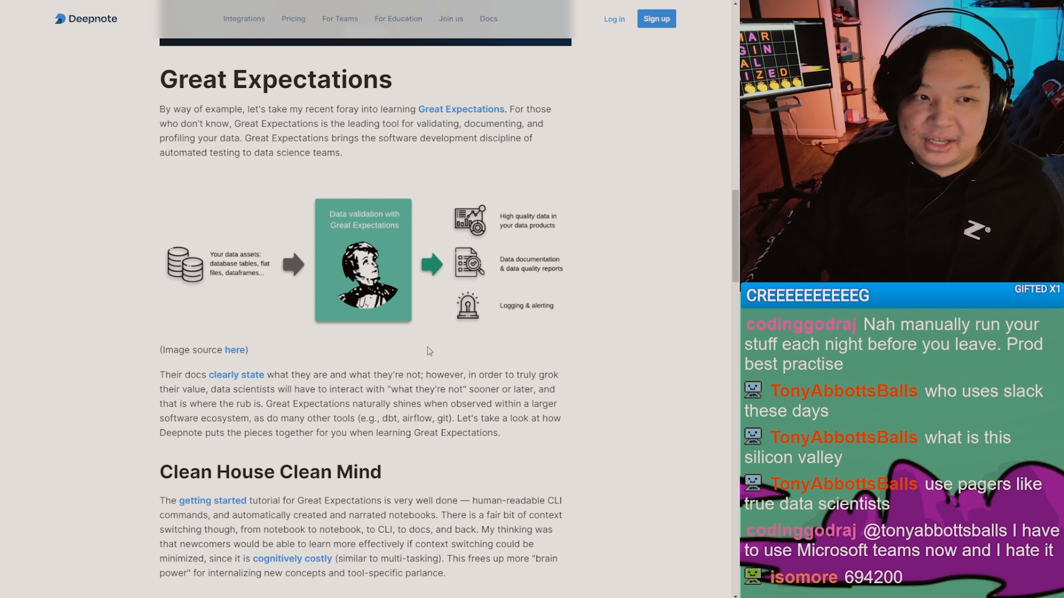
pyautogui.moveTo(506, 431)
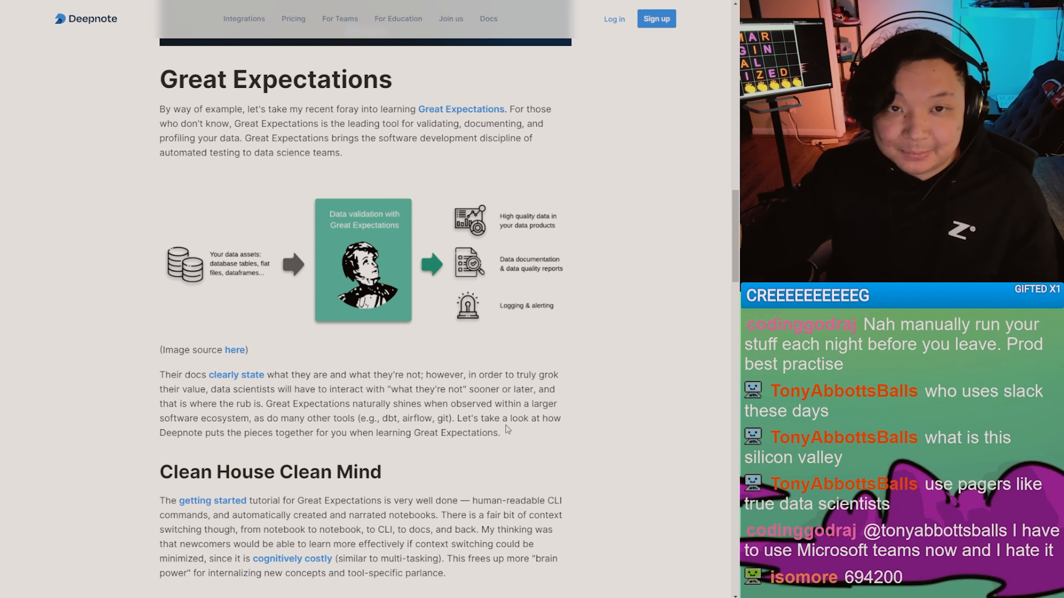
pyautogui.moveTo(615, 277)
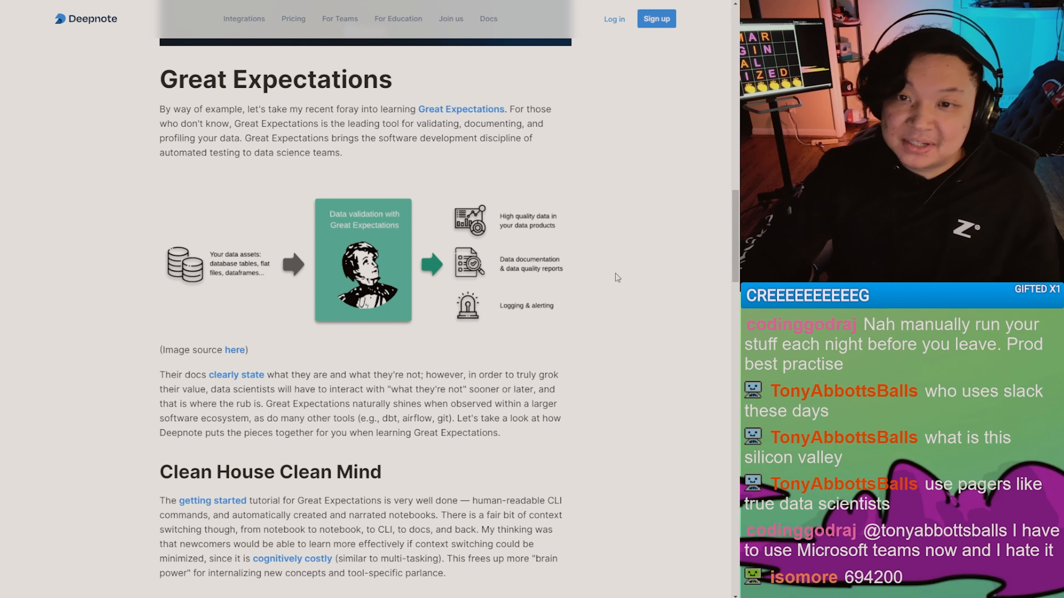
pyautogui.scroll(-3)
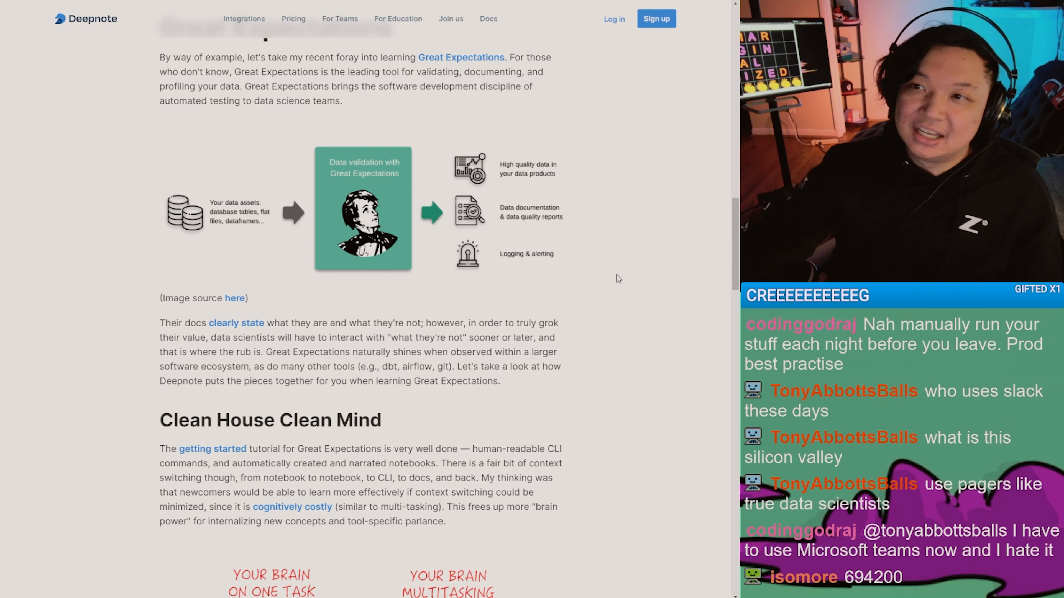
# Scroll down past Be A Good Host to In Summary and the Share This Post links
pyautogui.scroll(-3)
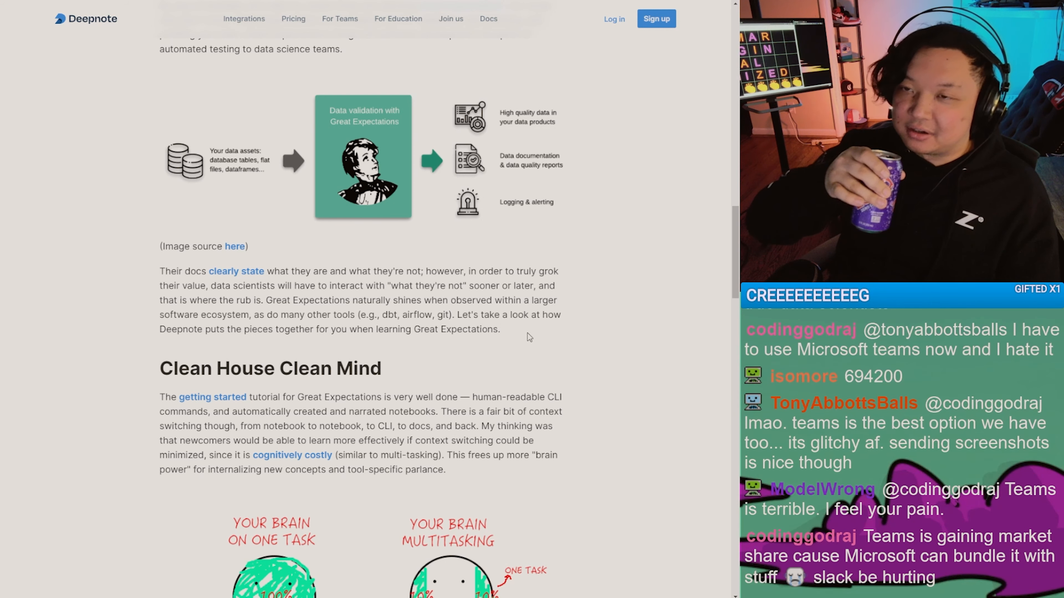
pyautogui.scroll(-3)
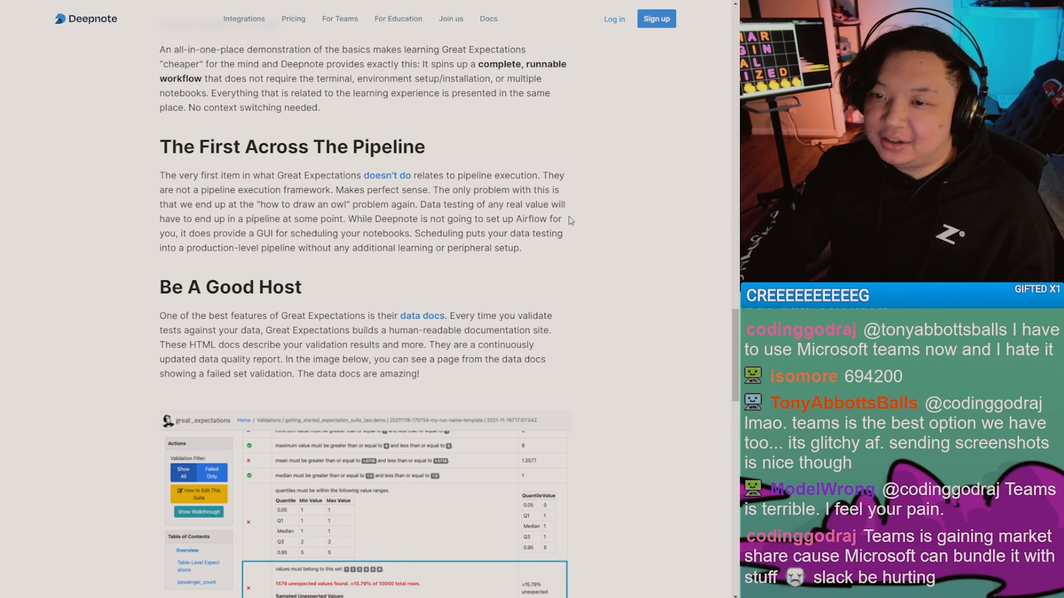
pyautogui.scroll(-3)
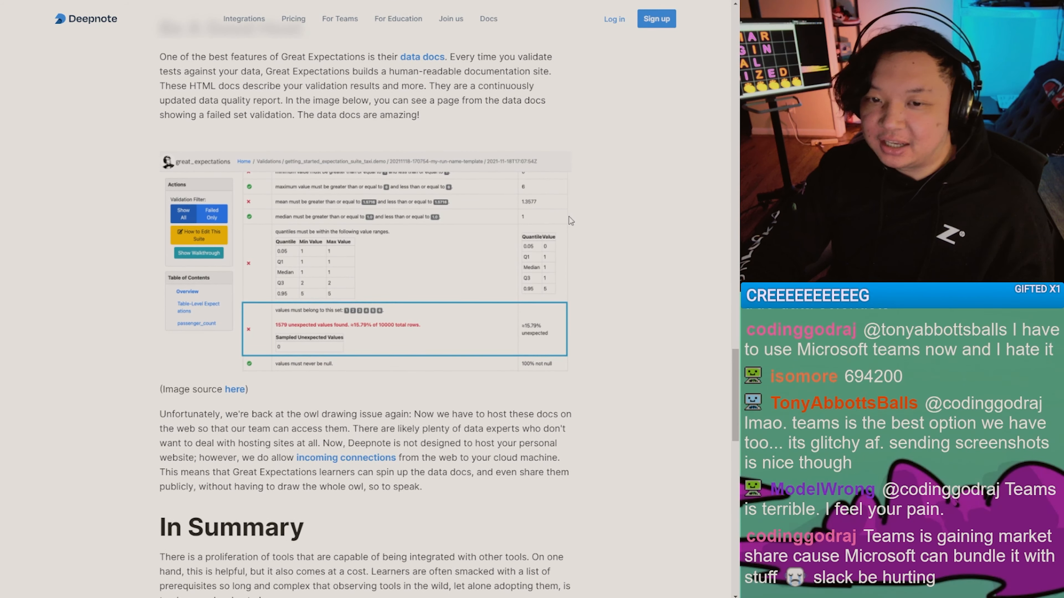
pyautogui.scroll(-3)
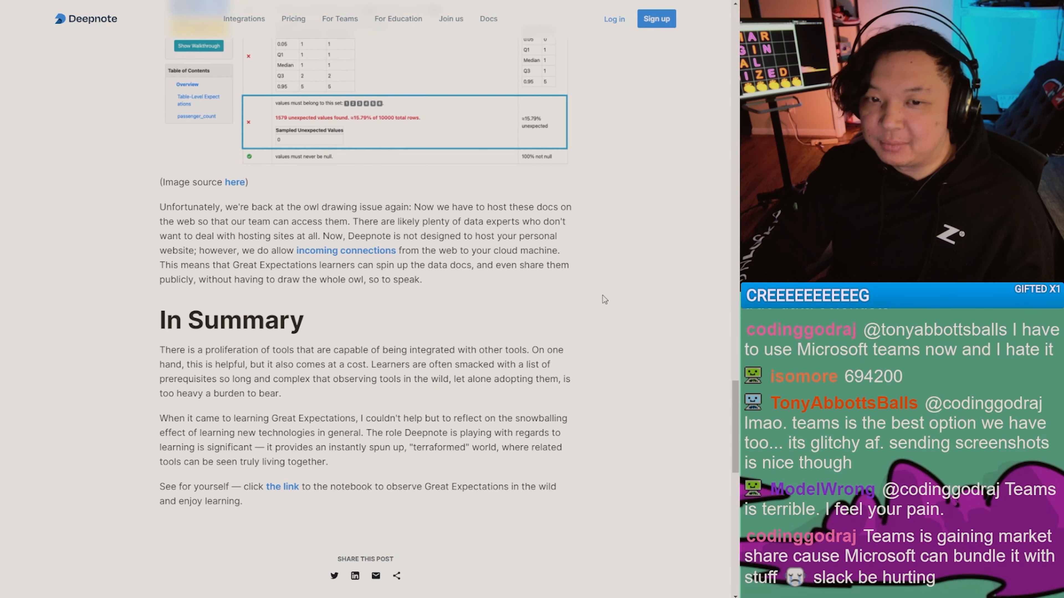